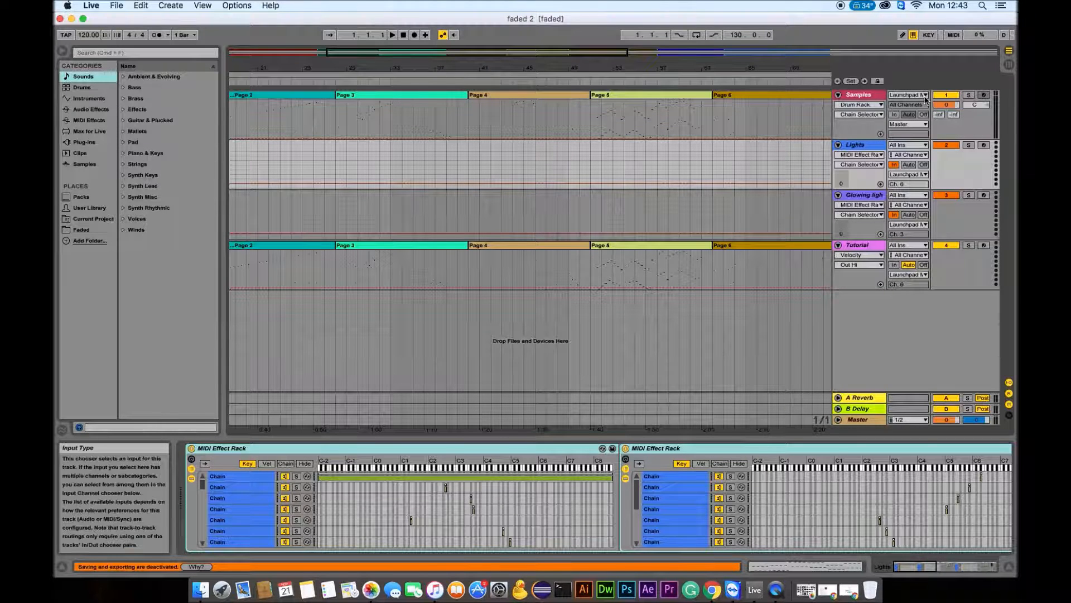
Step: Set the Samples track's MIDI From to Launchpad Input (Launchpad S)
click(908, 94)
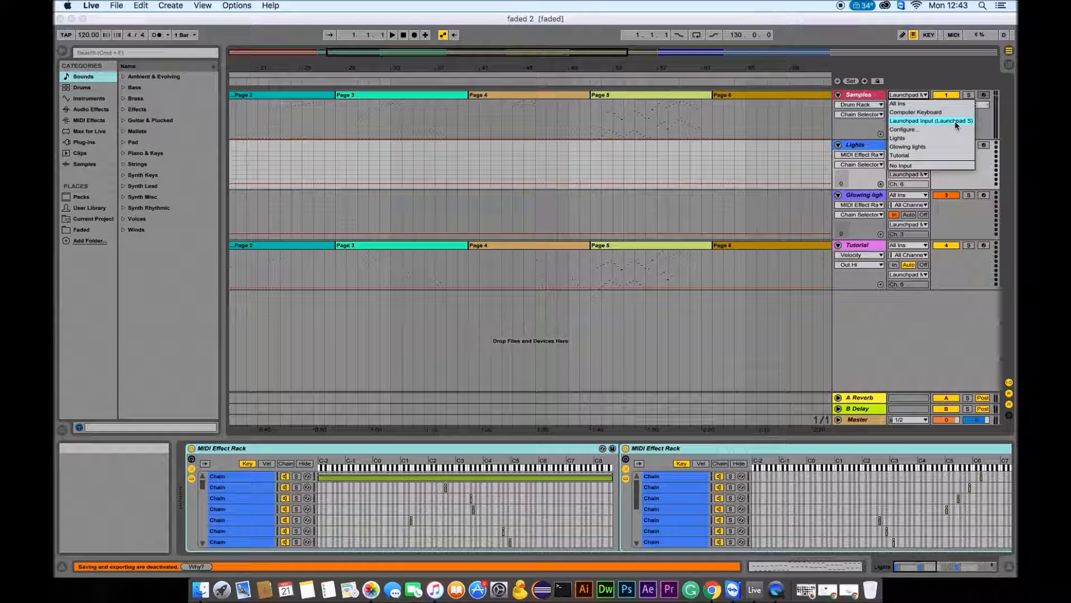
click(930, 121)
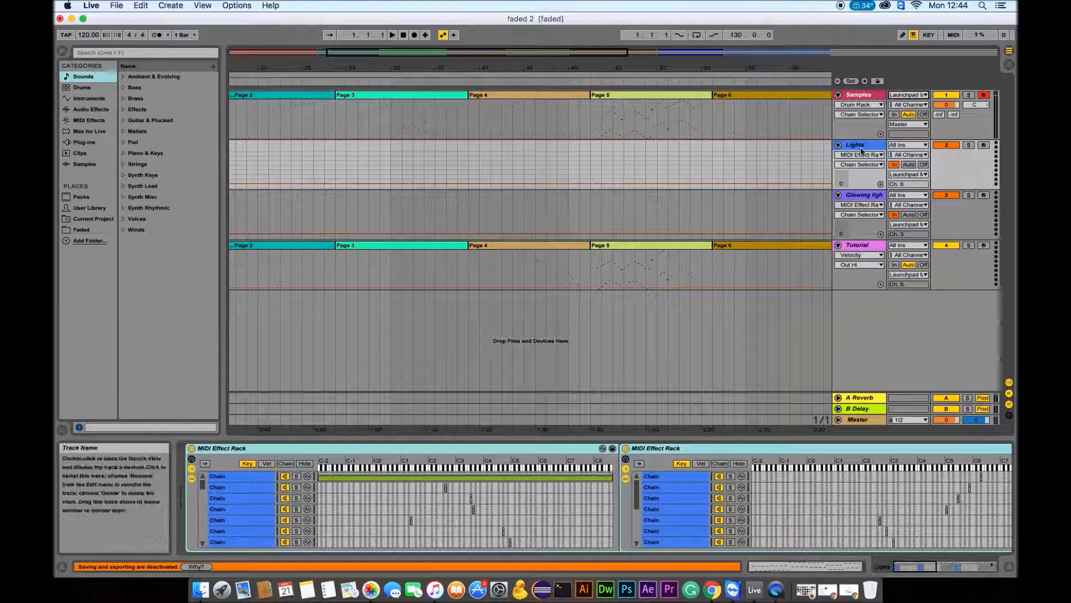
Step: Set the Lights track's MIDI From to Launchpad Input and MIDI To to Launchpad Output, channel 1
click(908, 144)
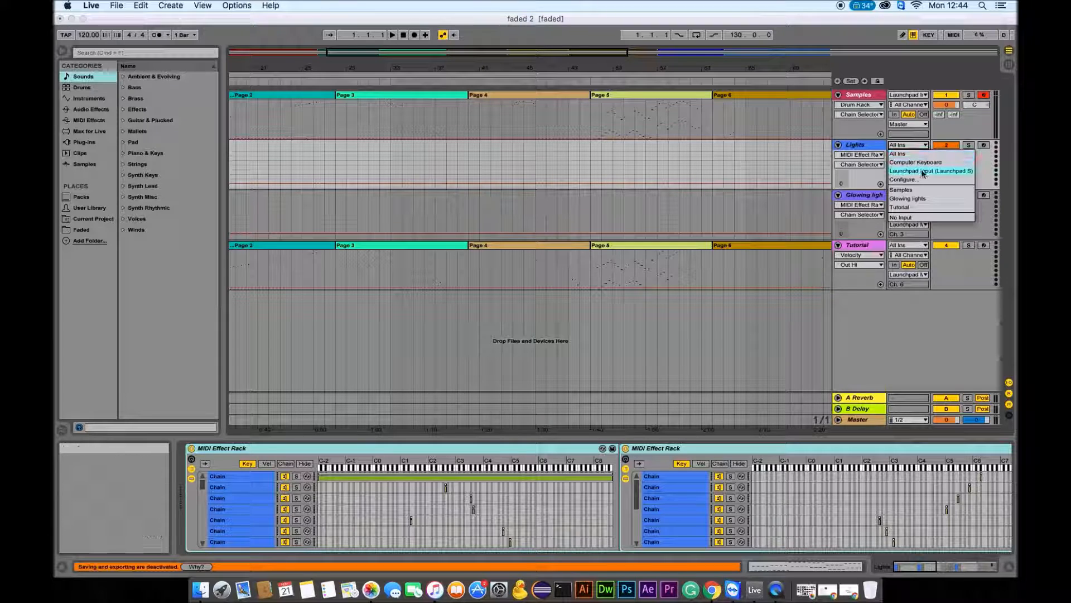
click(932, 170)
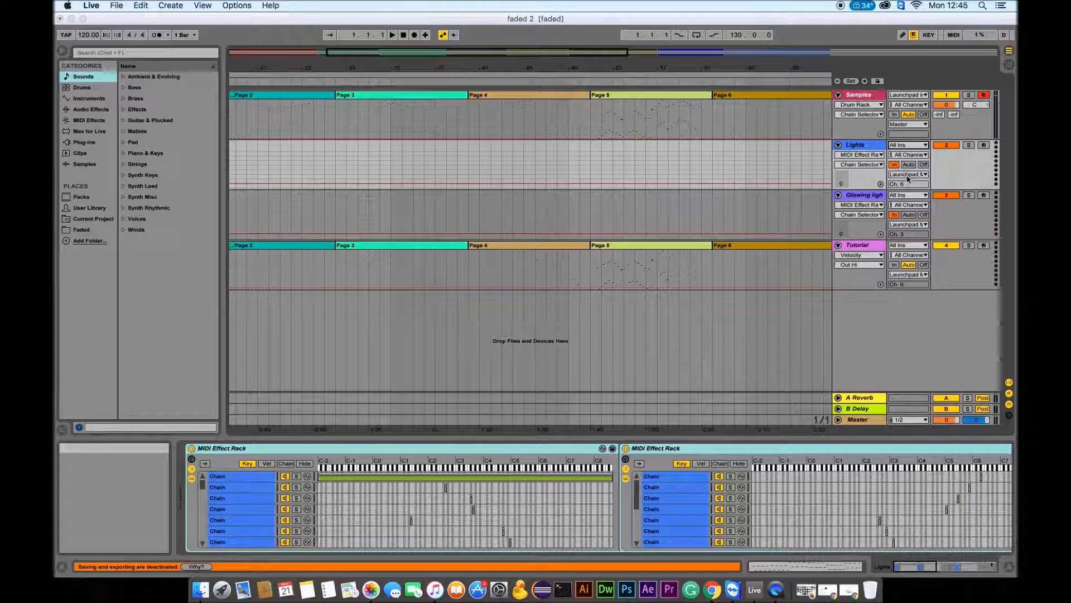
click(908, 174)
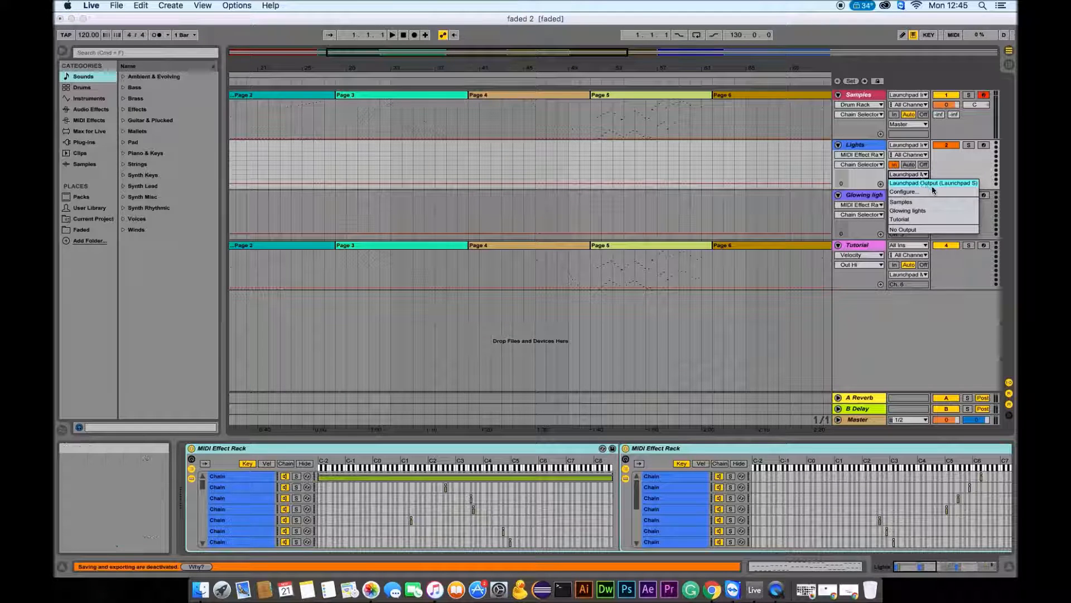
click(904, 192)
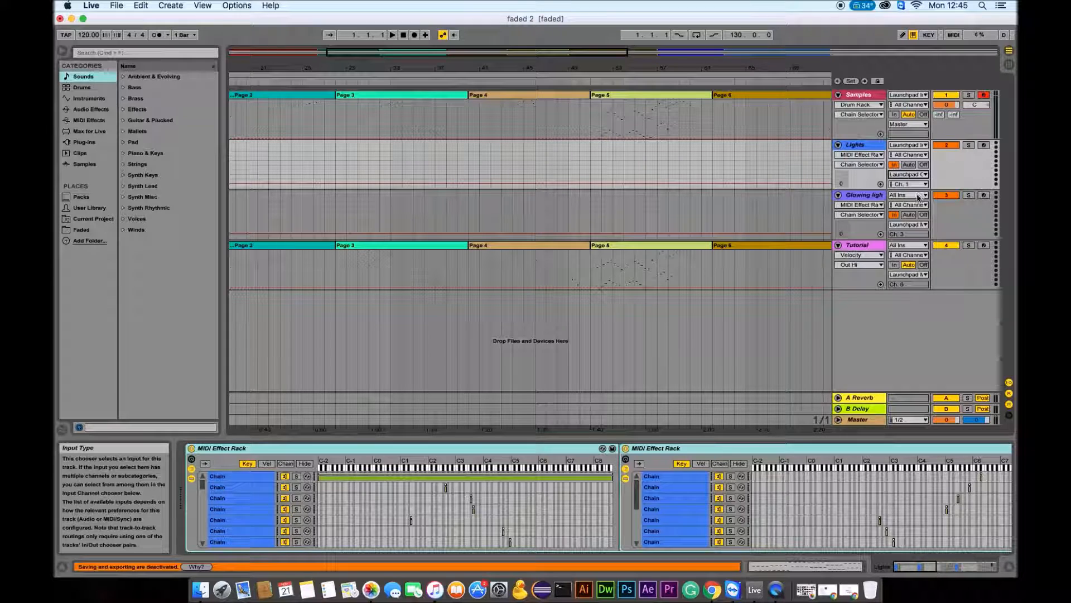
Step: Set the Glowing lights track's MIDI From to Launchpad Input (Launchpad S)
click(909, 194)
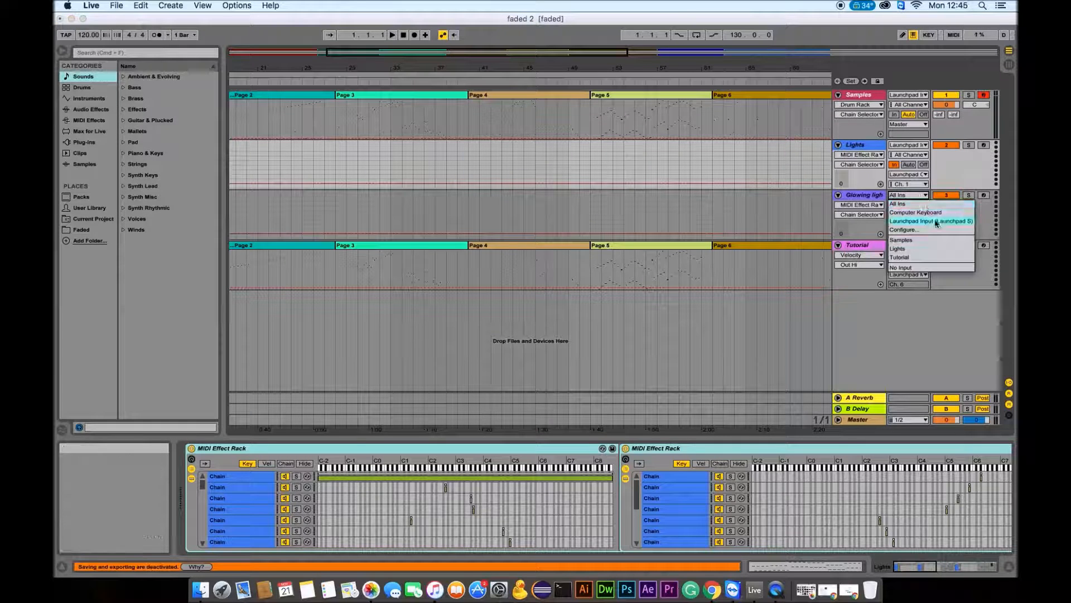
click(899, 203)
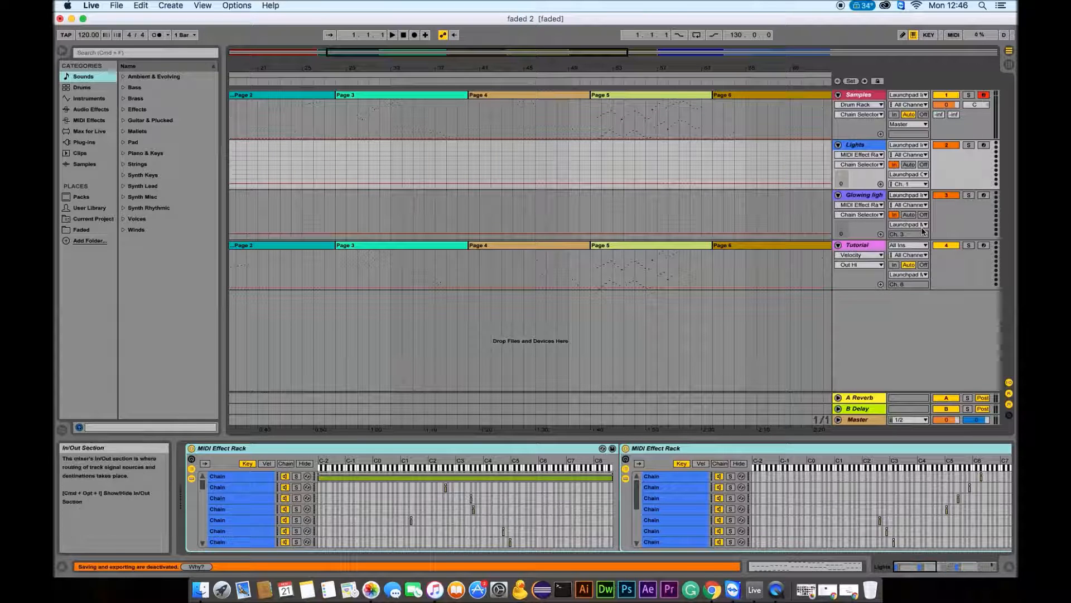
Step: Set the Glowing lights track's MIDI To output channel to Ch. 1
click(908, 224)
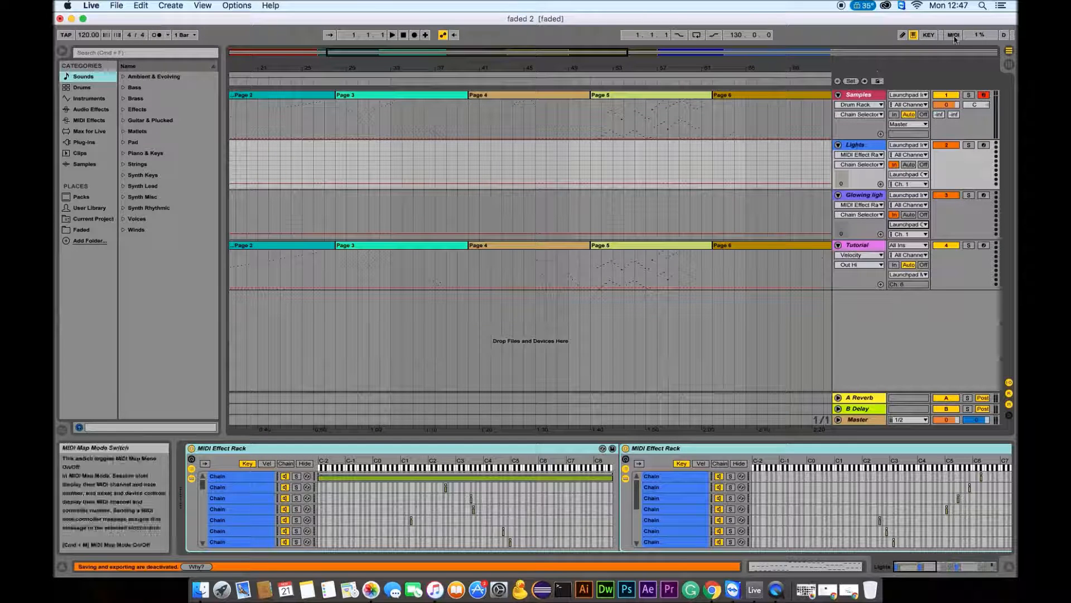
Step: Switch on MIDI Map Mode via the top-right MIDI switch to list the mappings
click(953, 34)
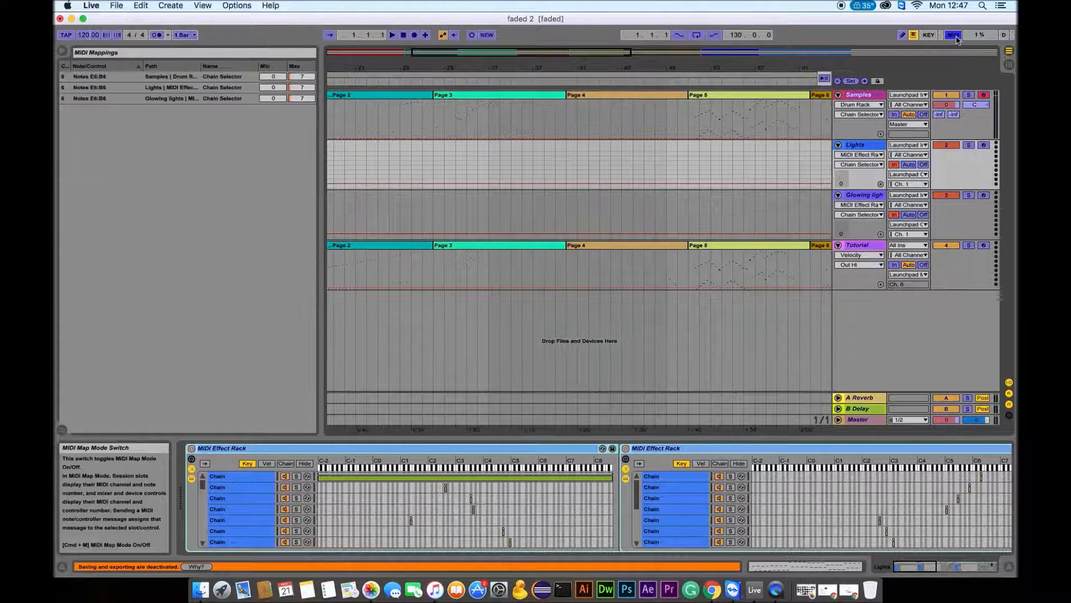
click(951, 34)
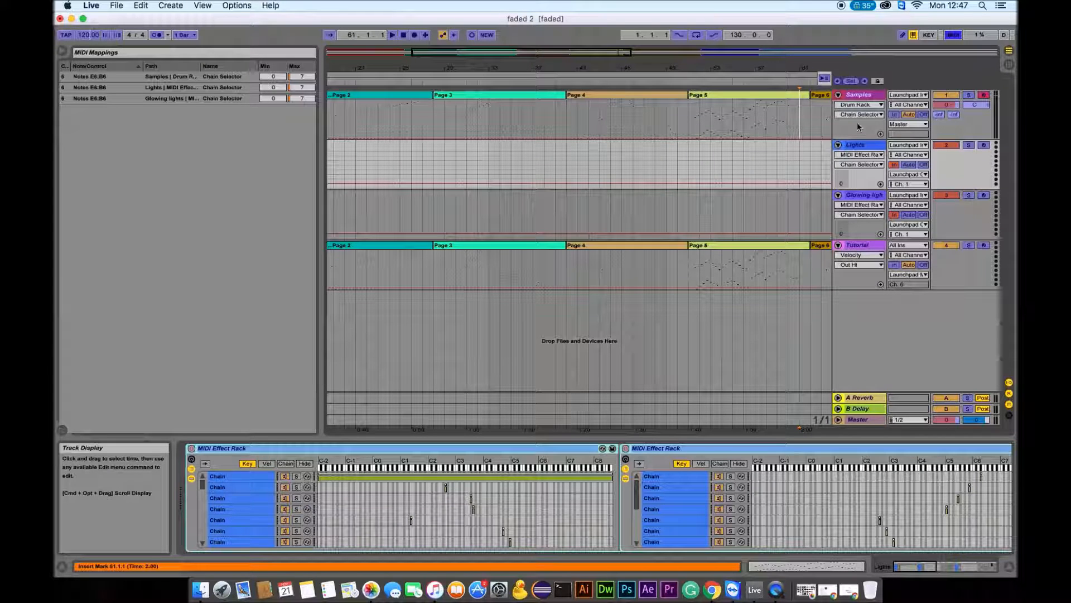
Step: Select the Samples track so its Drum Rack appears in Device View
click(857, 93)
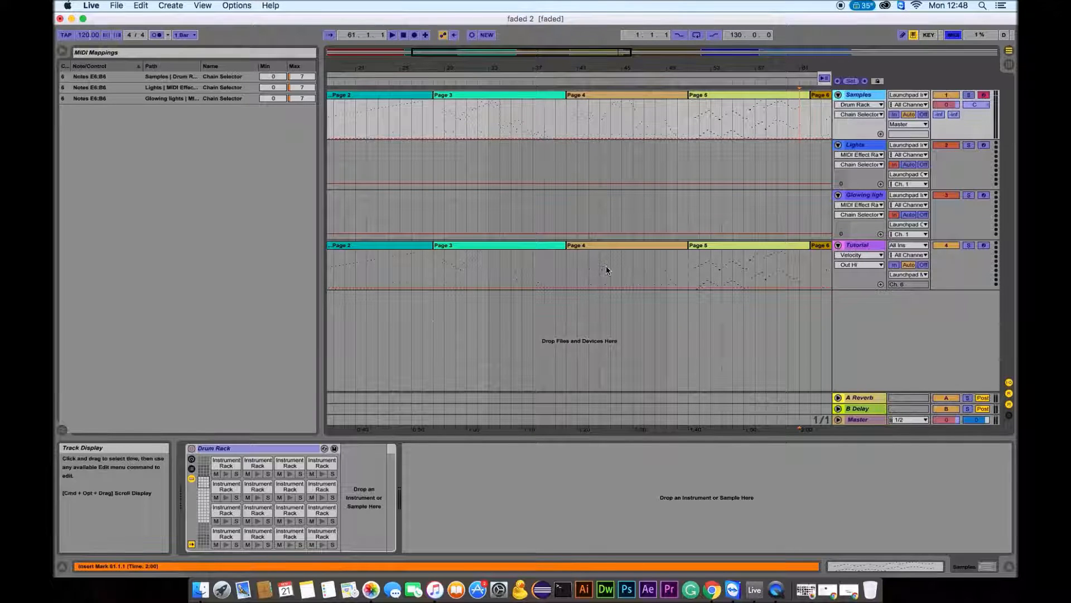
Step: Reveal the Samples Drum Rack's macro controls and chain selector for mapping
click(200, 487)
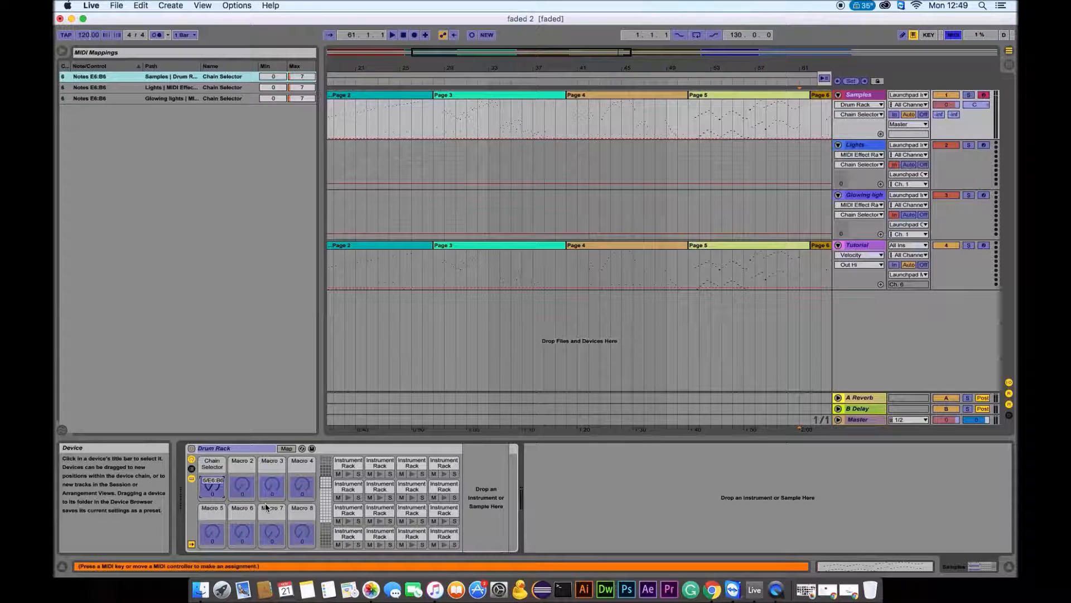
mouse_move(205, 487)
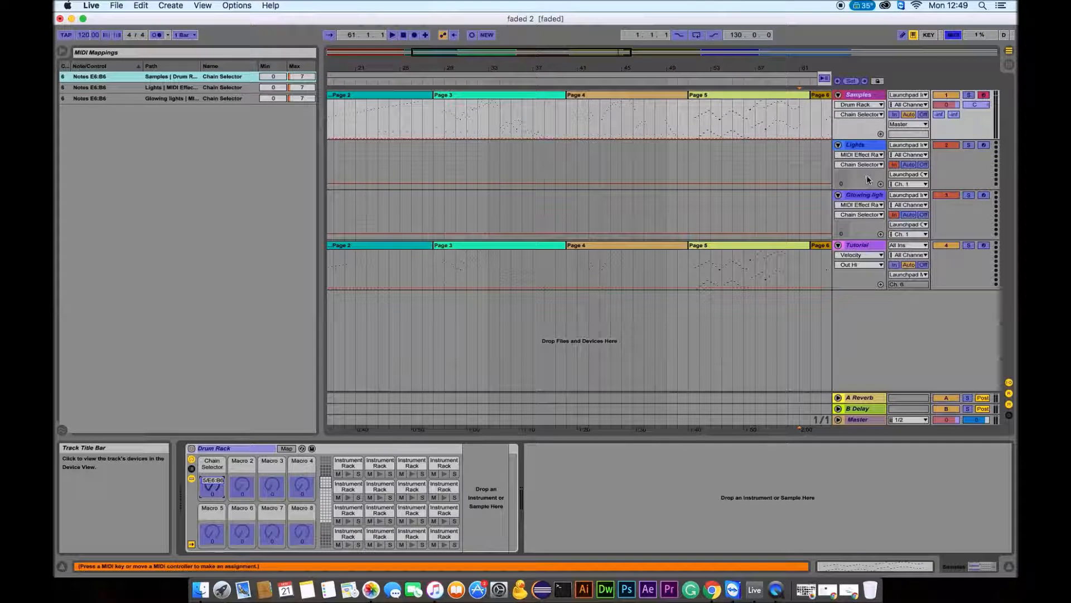
Step: Select the lights track and show its MIDI Effect Rack's chain select zones
click(855, 144)
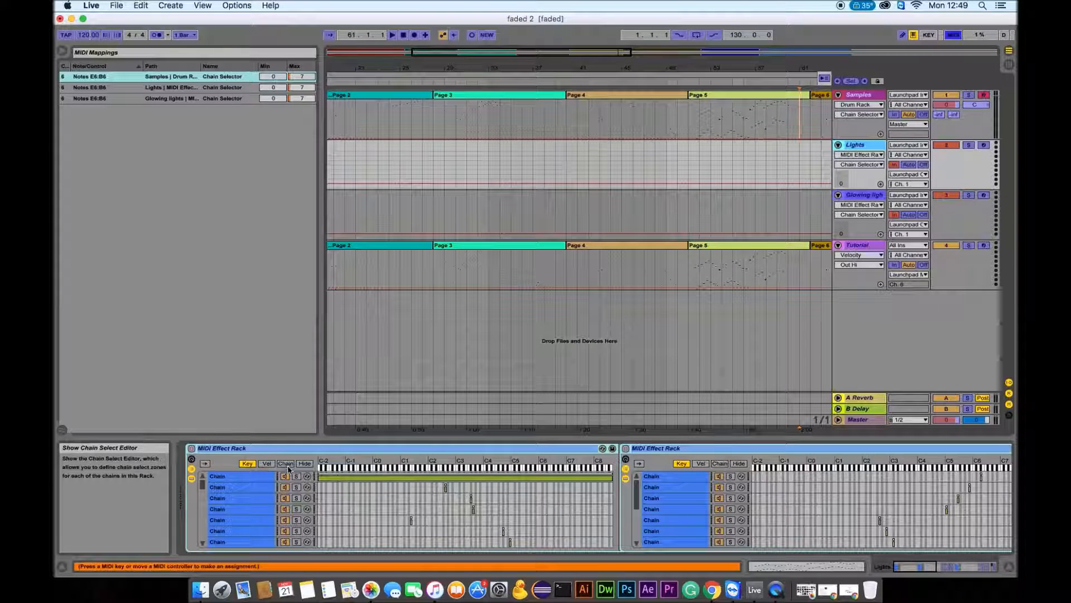
click(284, 463)
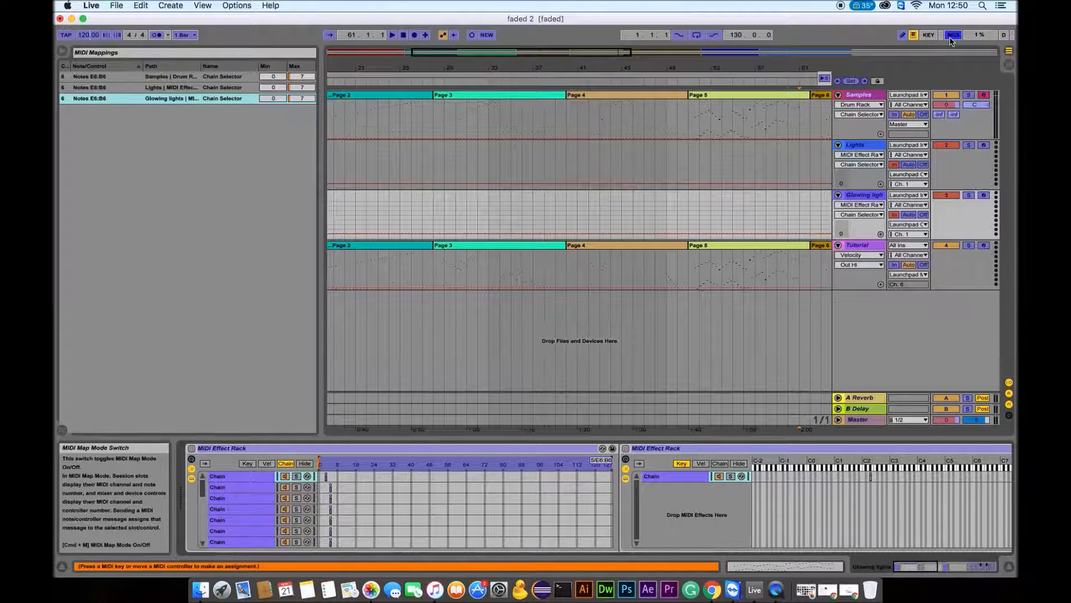
Step: Turn MIDI Map Mode off via the top-right MIDI switch
click(952, 34)
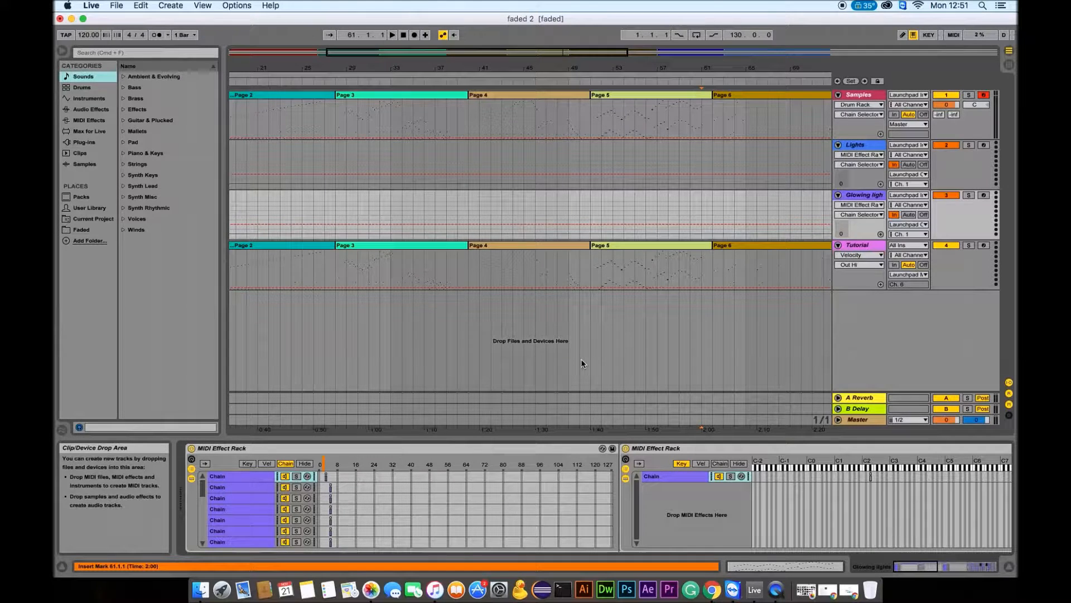
mouse_move(587, 355)
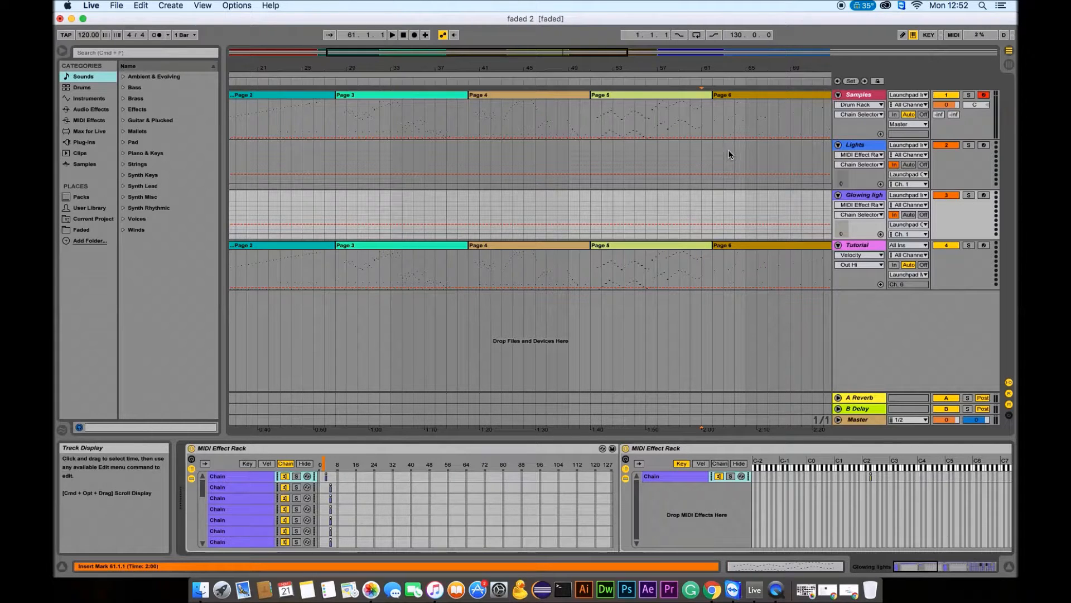
mouse_move(777, 152)
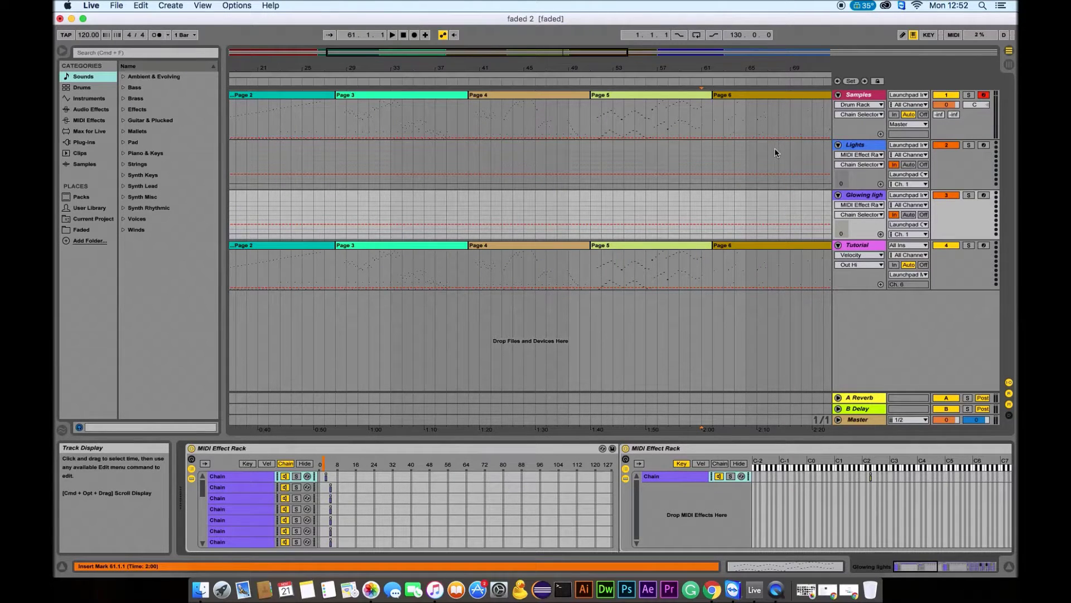
mouse_move(805, 149)
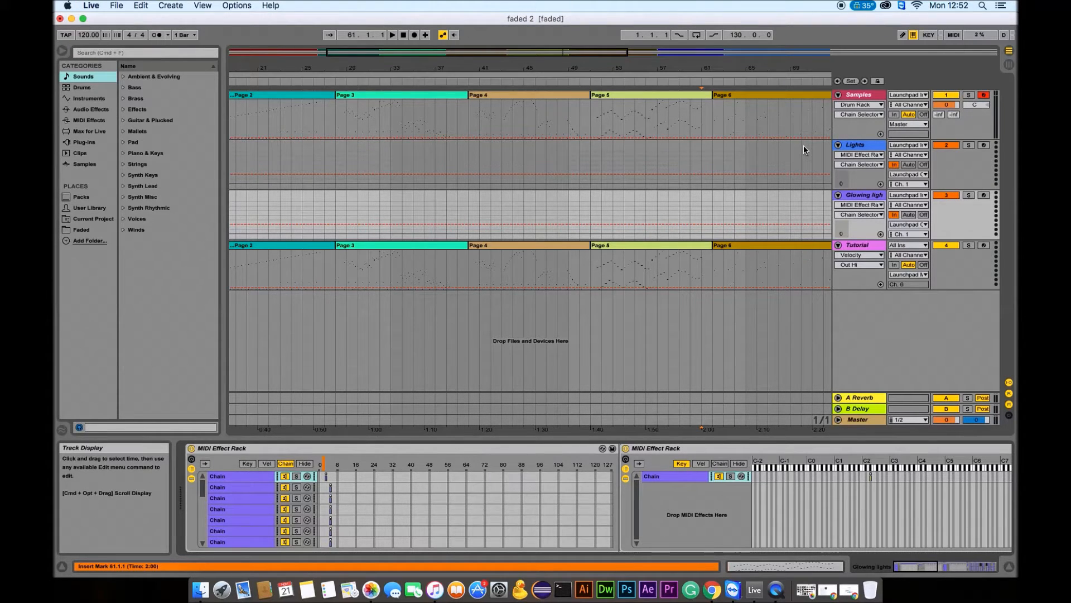
mouse_move(800, 146)
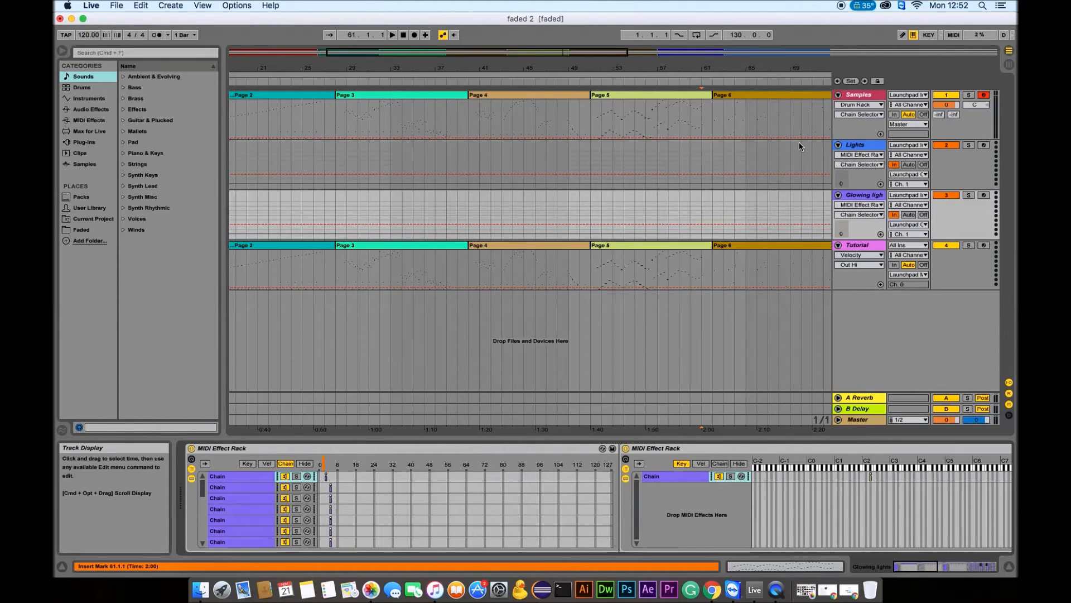